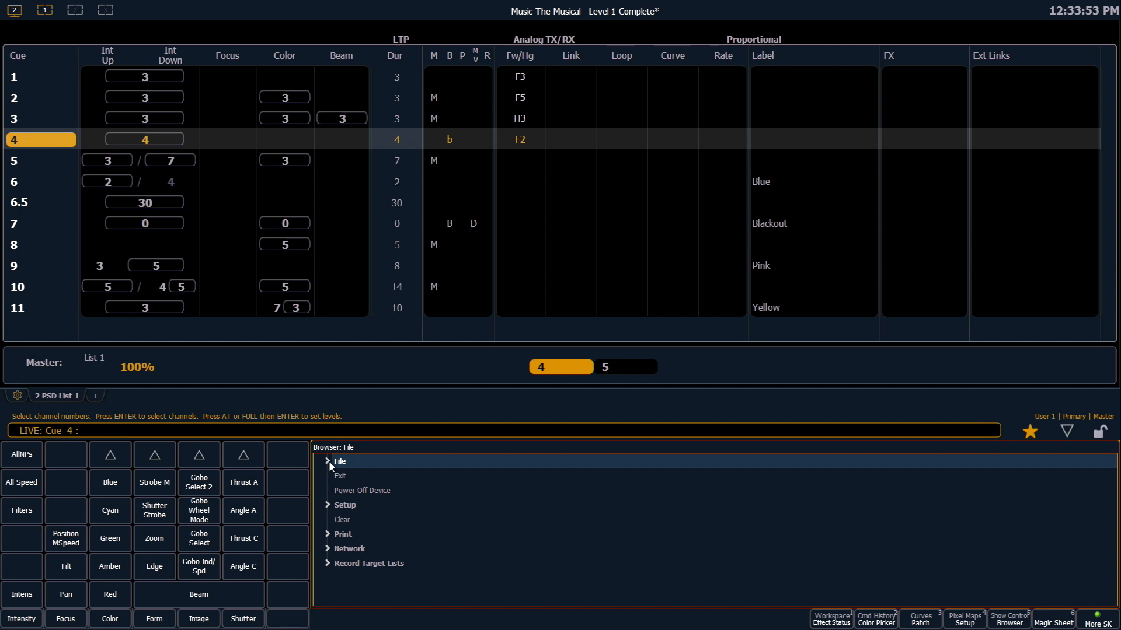
Expand the Browser's File section, show and hide the Open Show options, then collapse File.
click(336, 461)
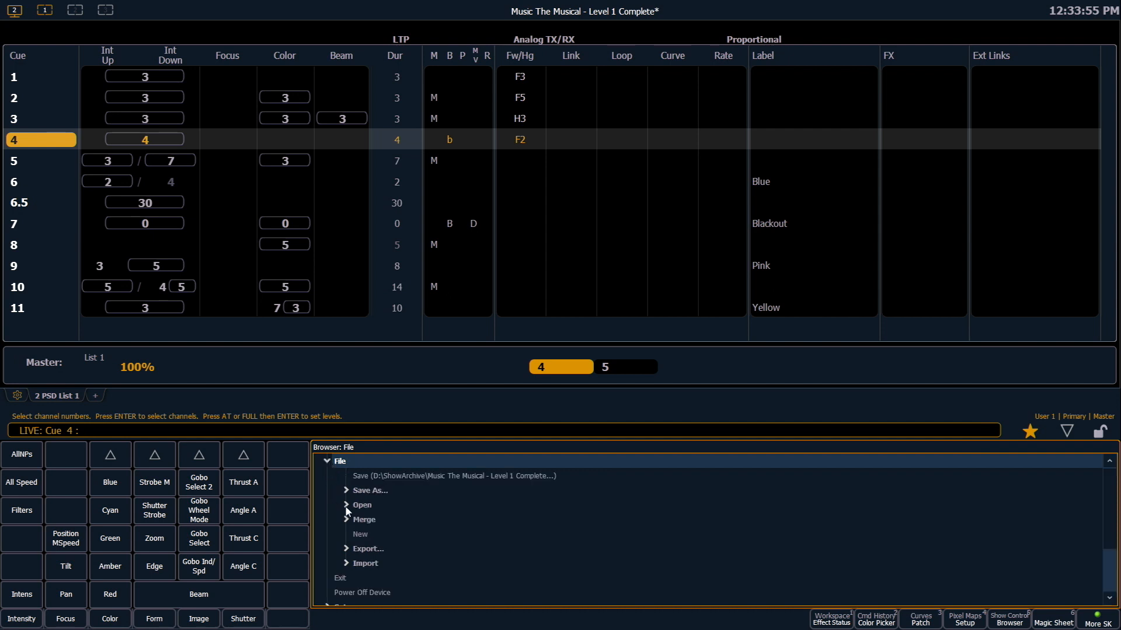
click(361, 505)
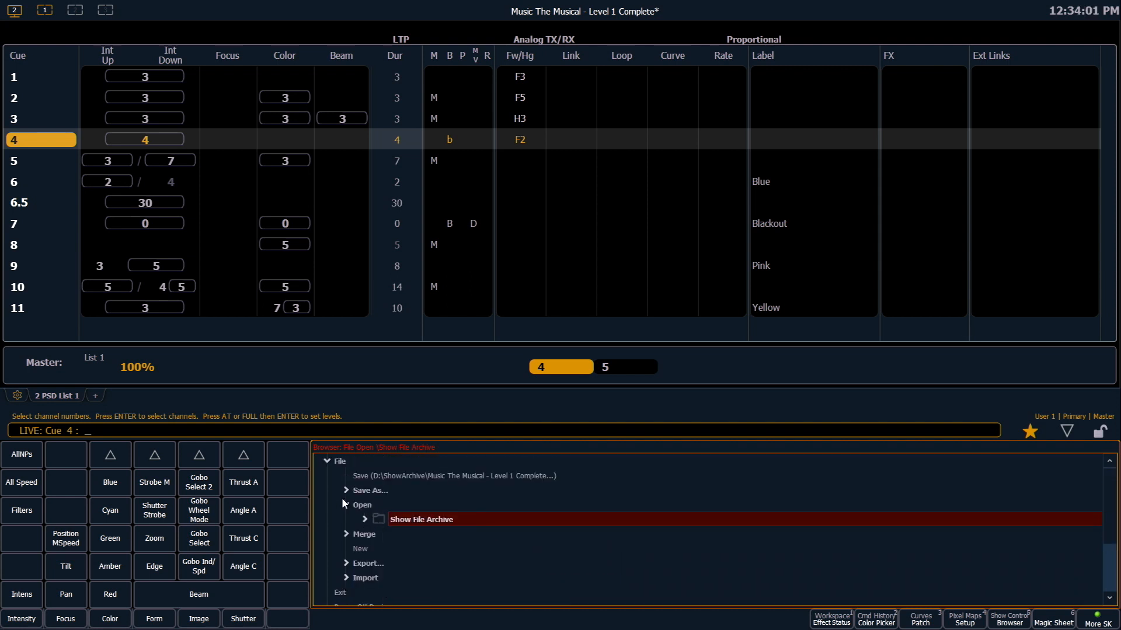
click(362, 506)
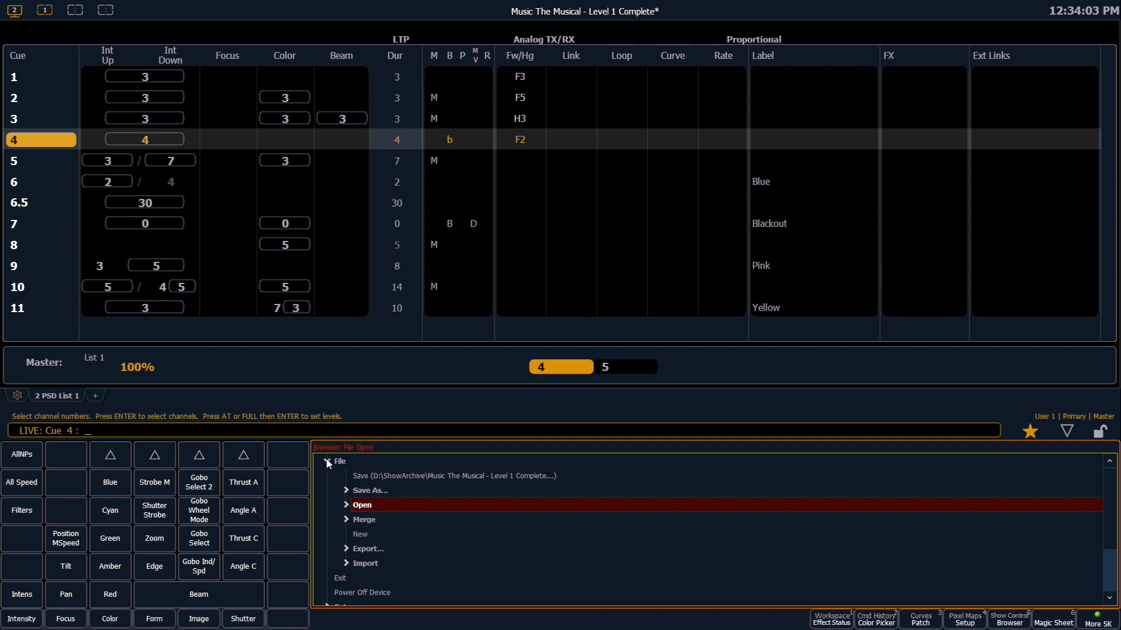
click(340, 461)
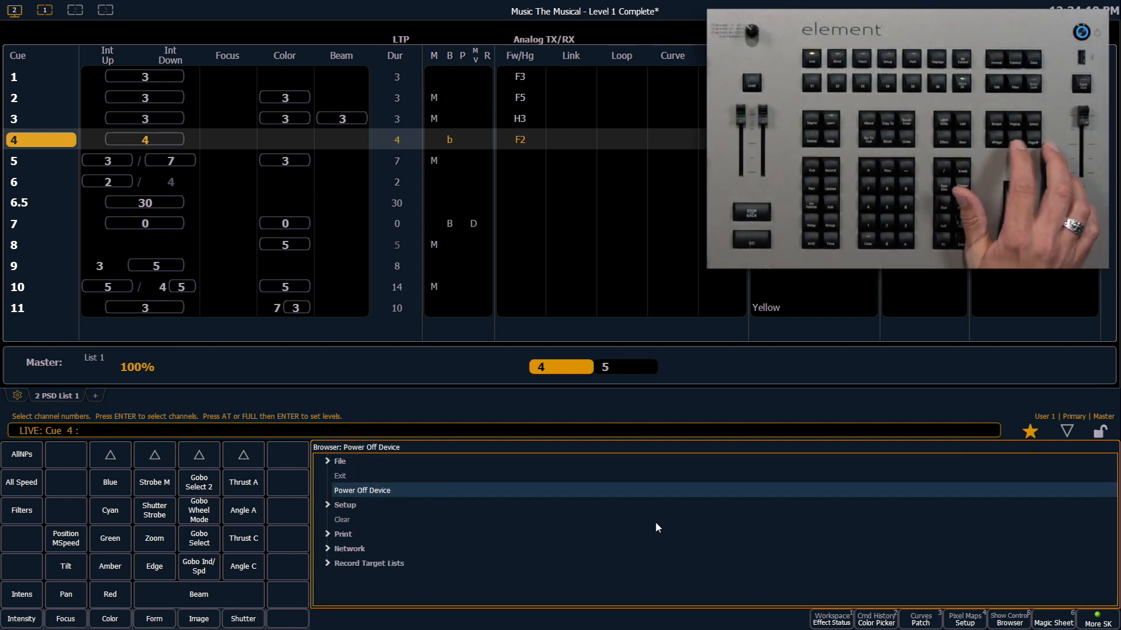
Select another Browser entry twice, then request Power Off Device to raise the confirmation prompt.
click(344, 504)
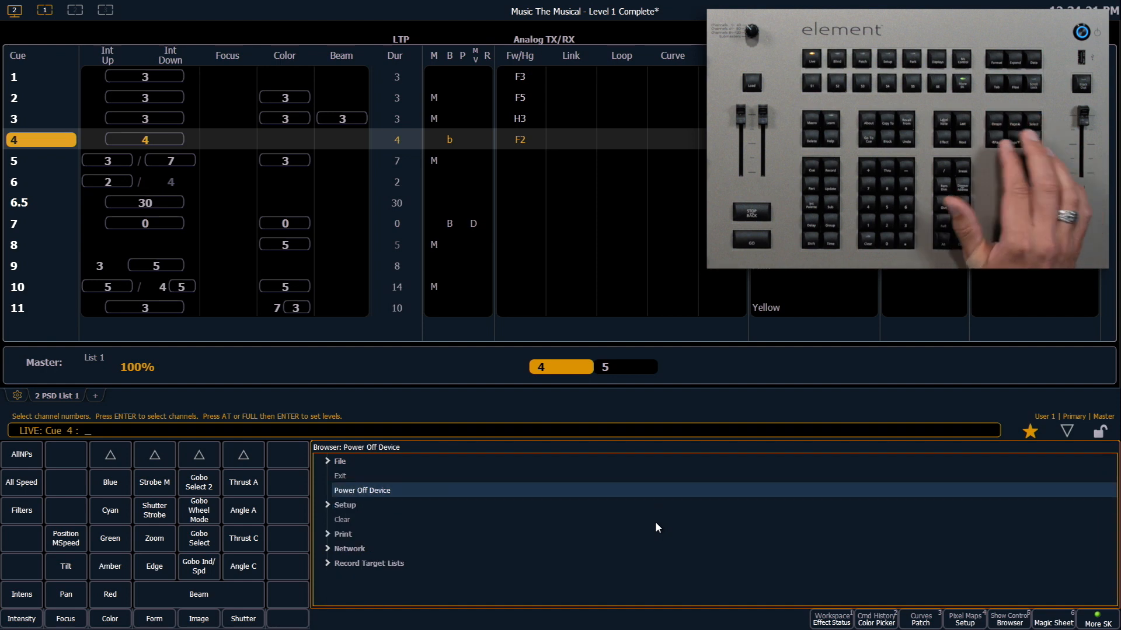
click(344, 505)
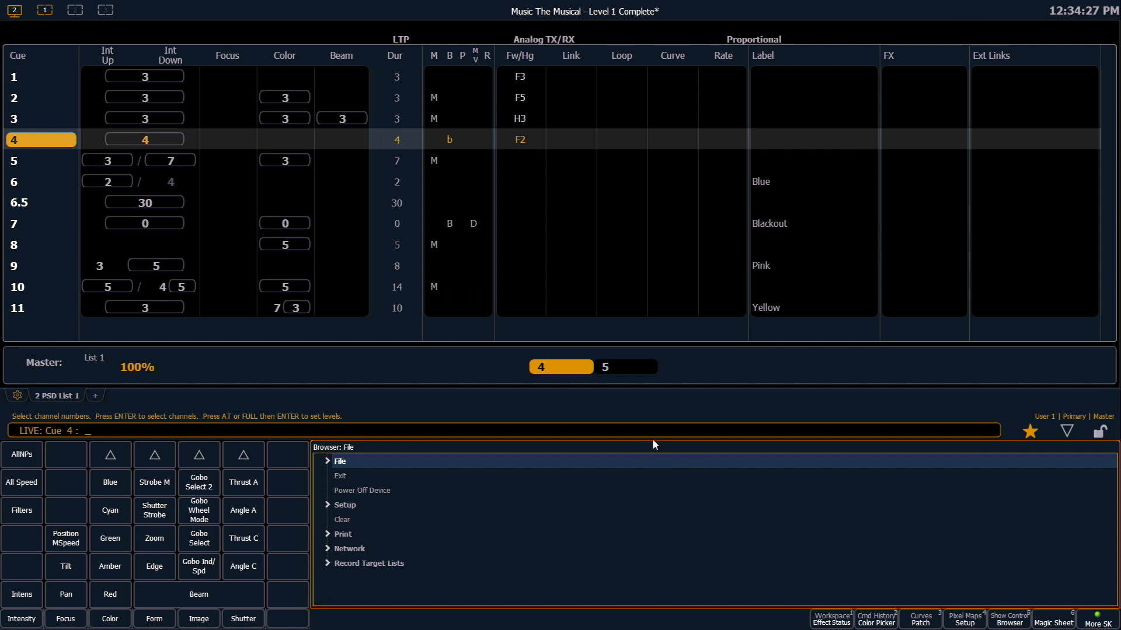
mouse_move(1067, 431)
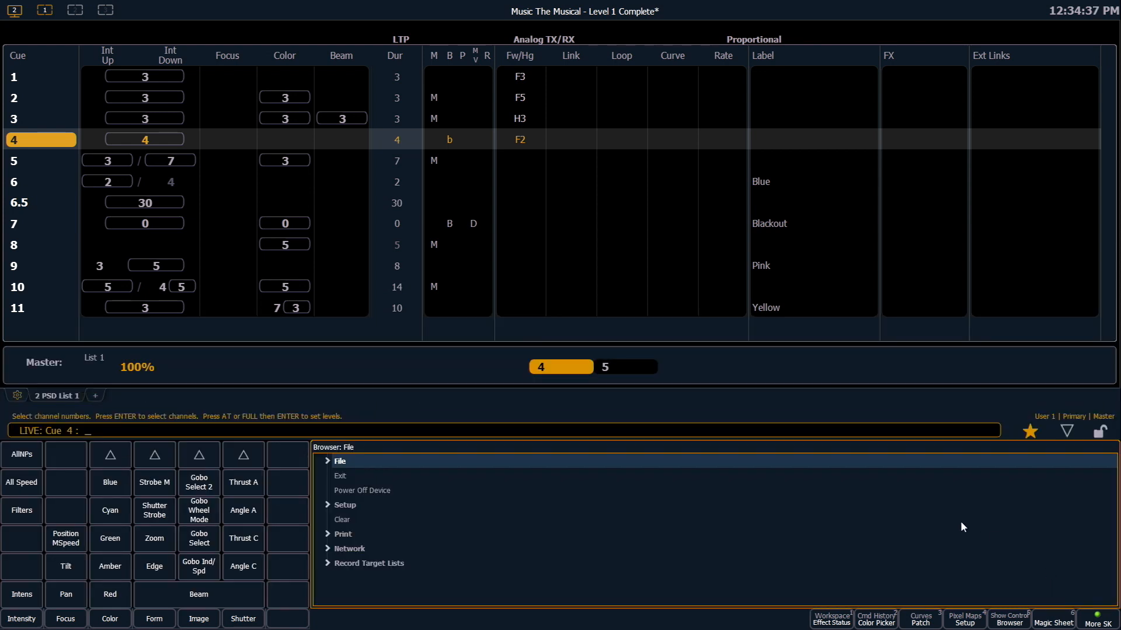
mouse_move(1102, 436)
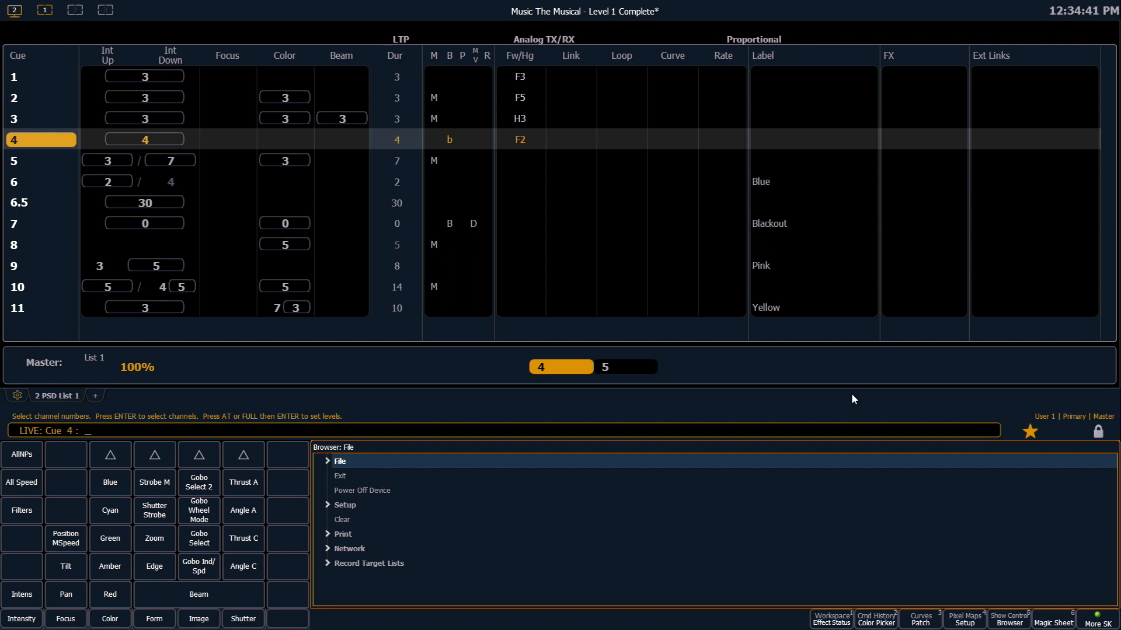
mouse_move(1103, 436)
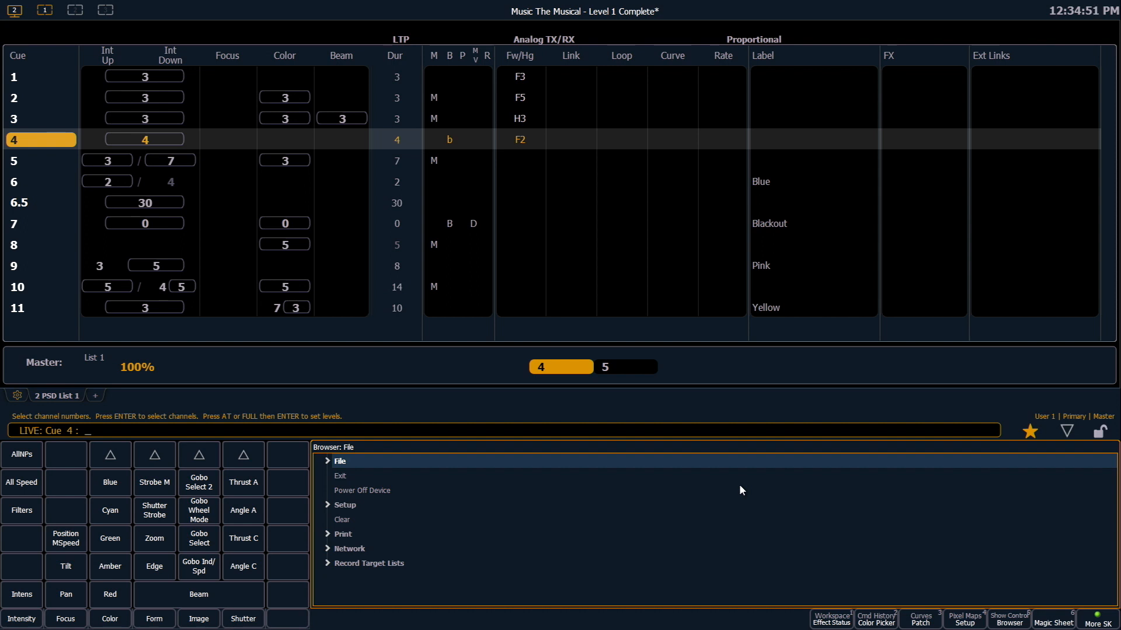
mouse_move(370, 484)
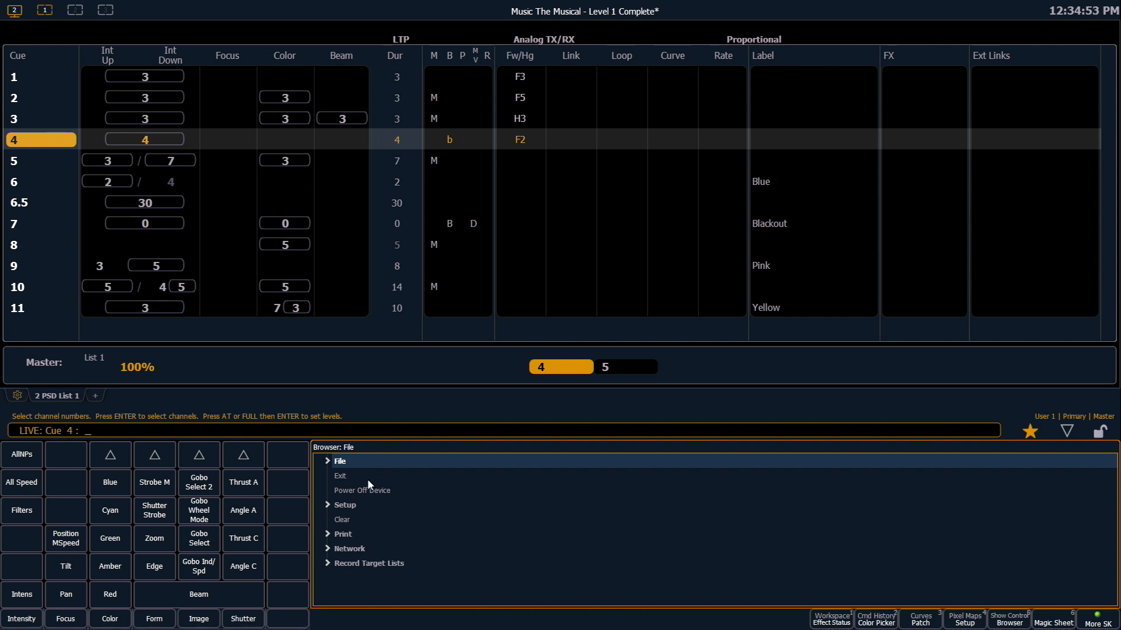
mouse_move(379, 497)
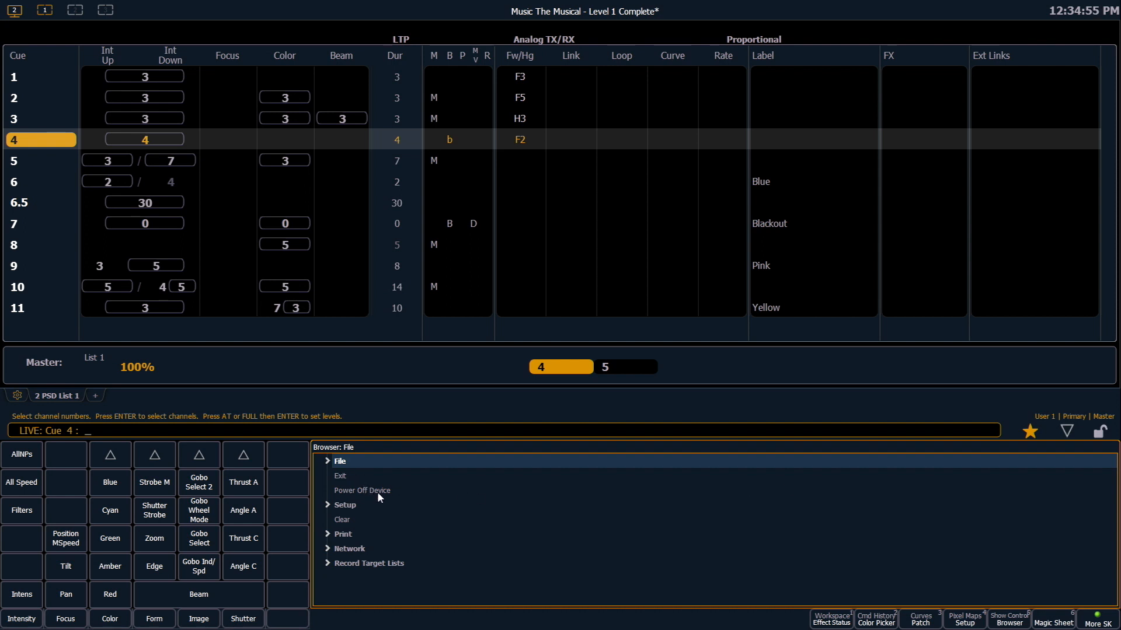
click(360, 491)
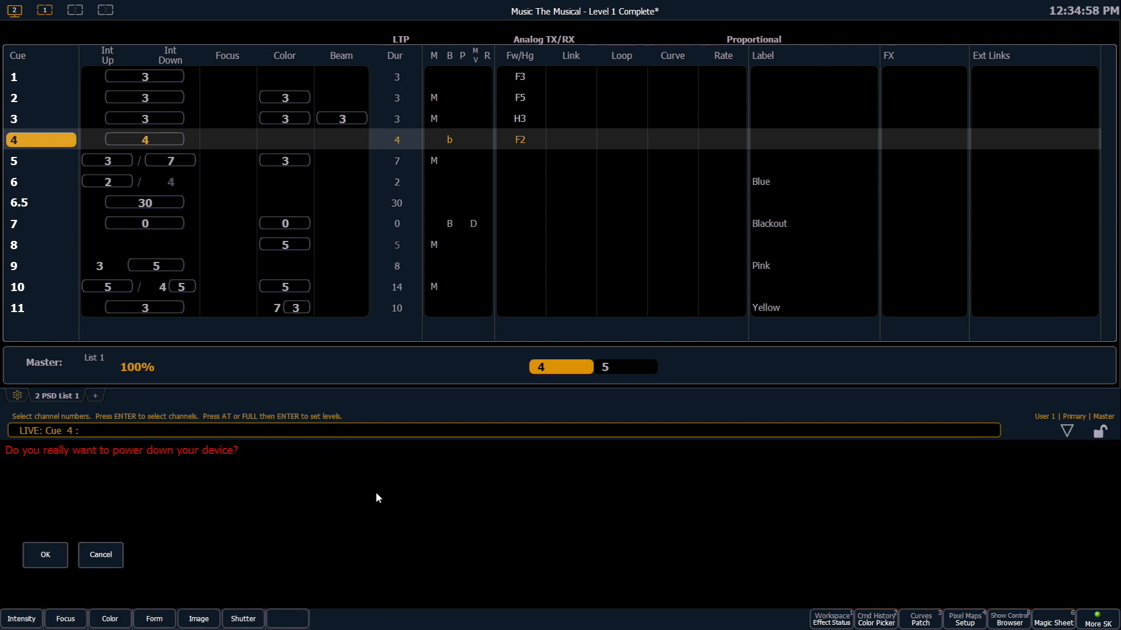
mouse_move(264, 488)
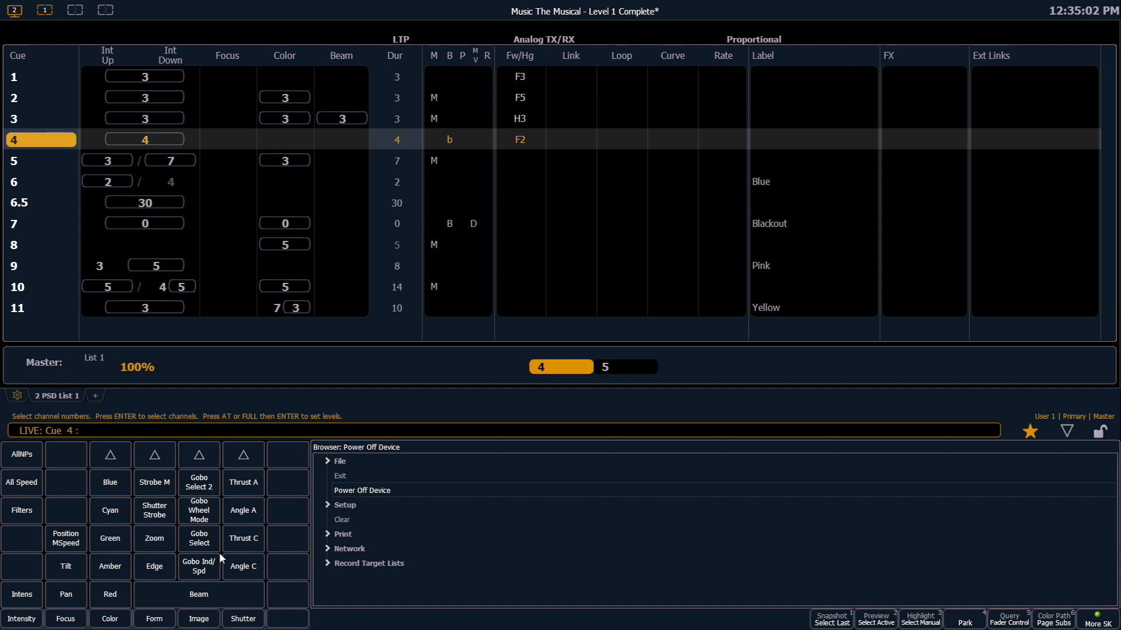
mouse_move(852, 373)
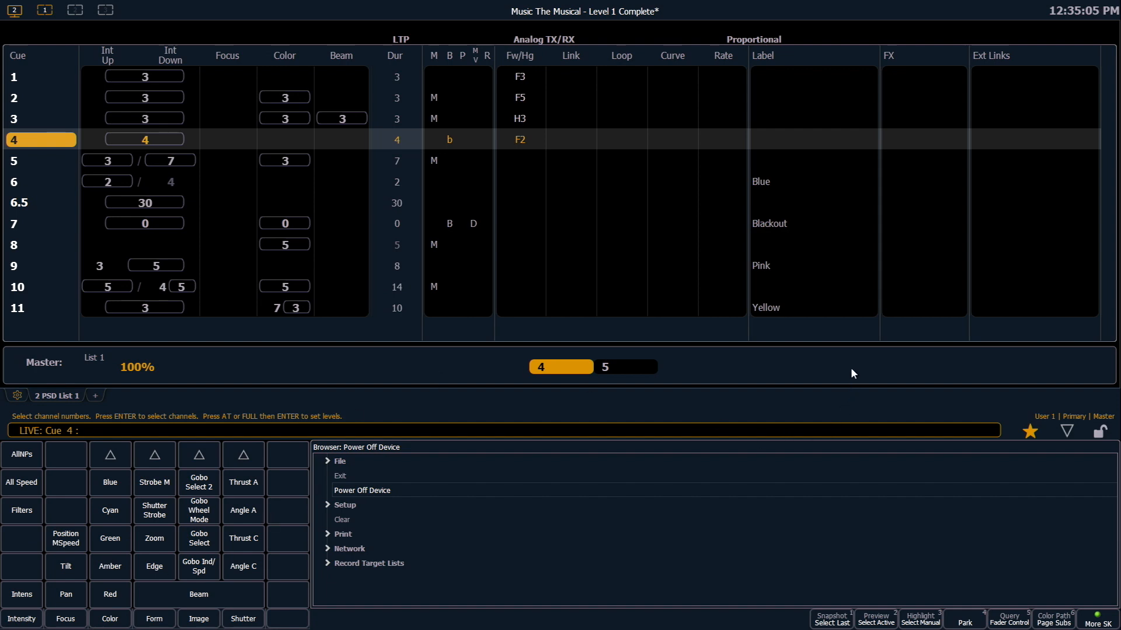